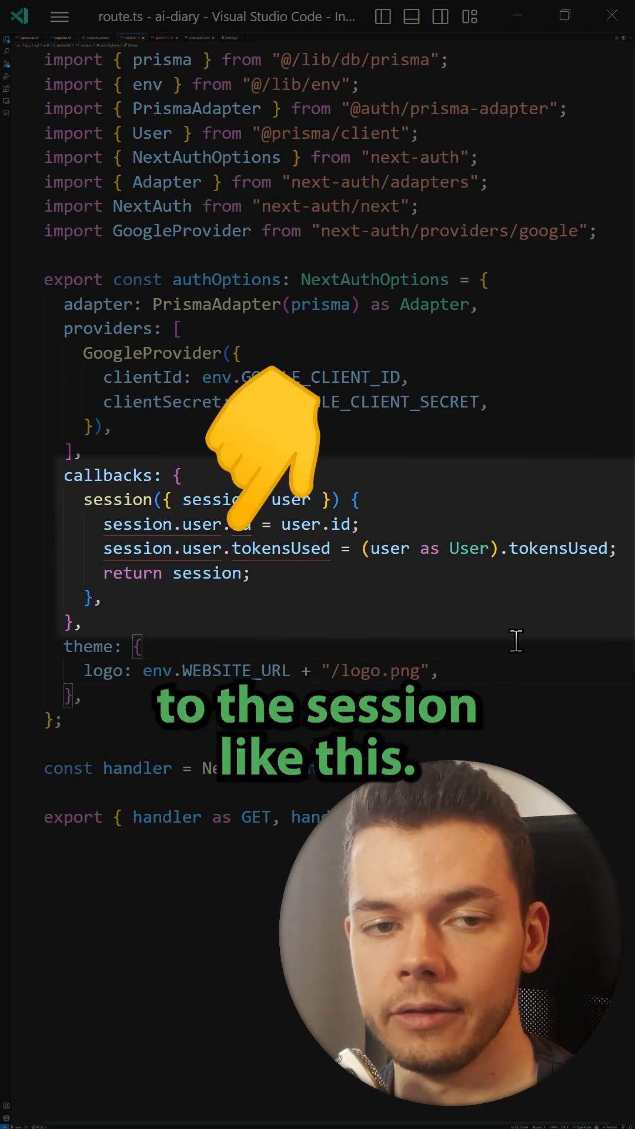
# - Switch to next-auth.d.ts, where Session user gains id and tokensUsed fields
pyautogui.click(125, 38)
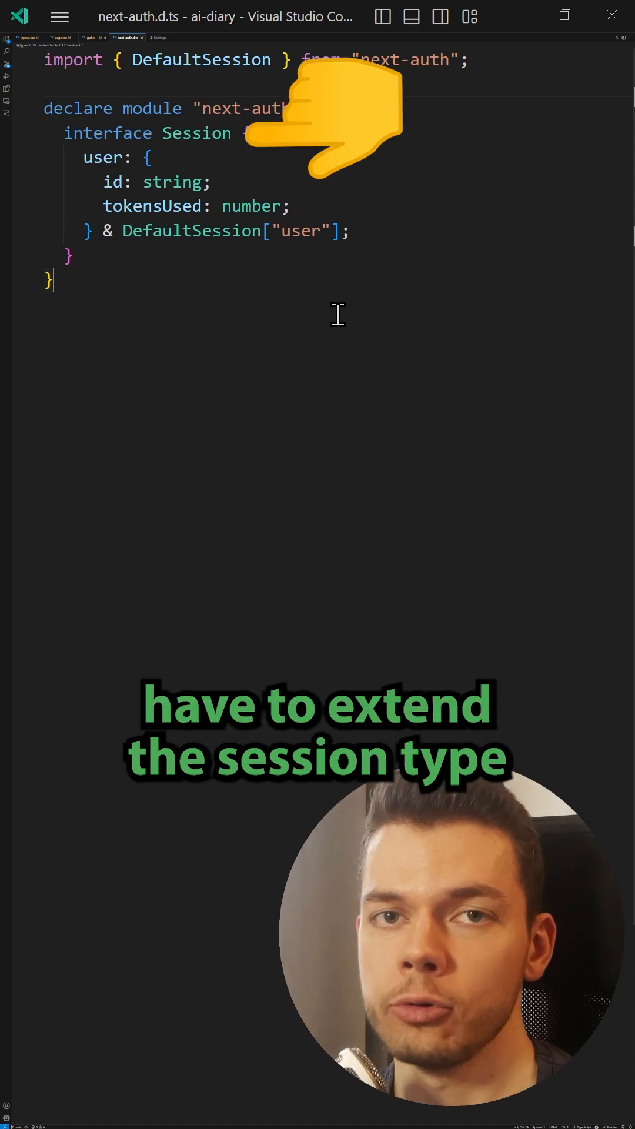